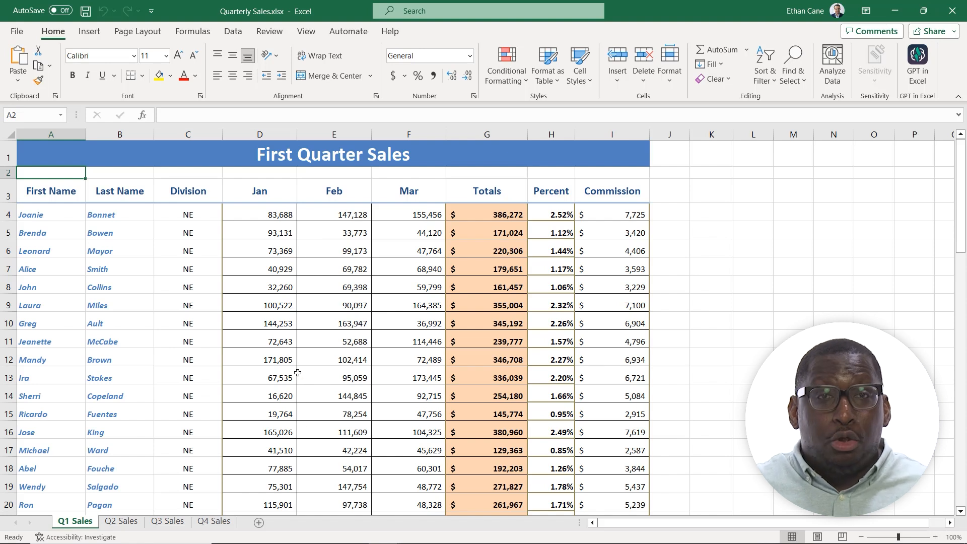
mouse_move(259, 522)
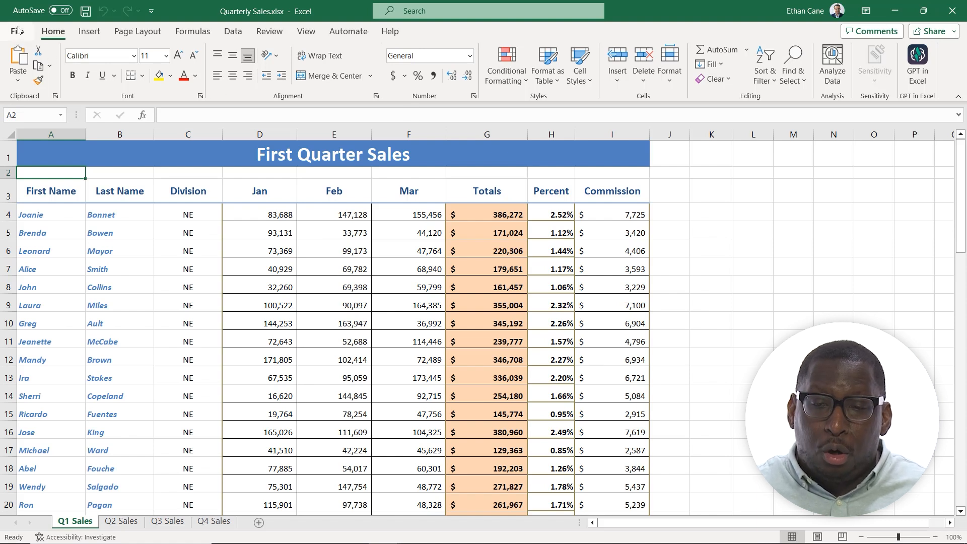
Step: Open File > New and scroll through the blank workbook and featured templates
left_click(16, 31)
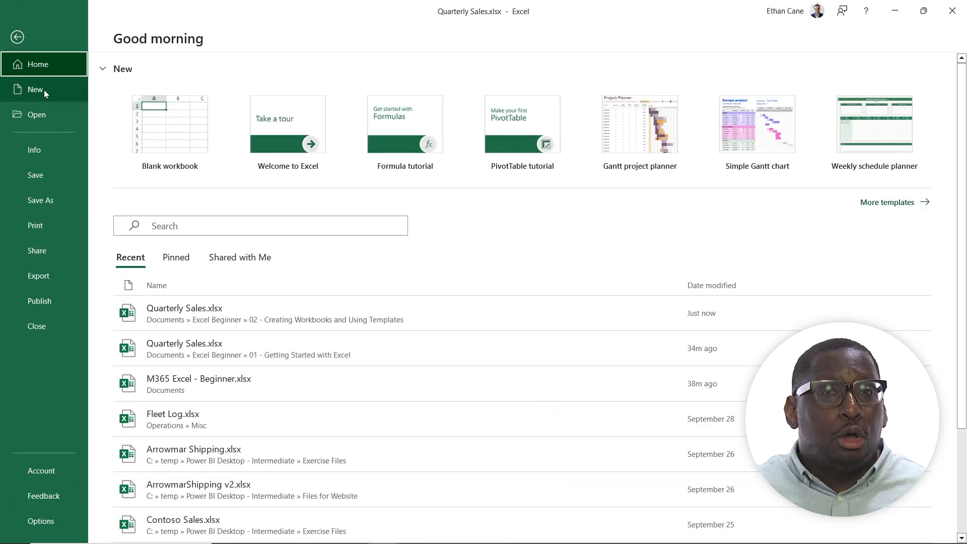
left_click(35, 90)
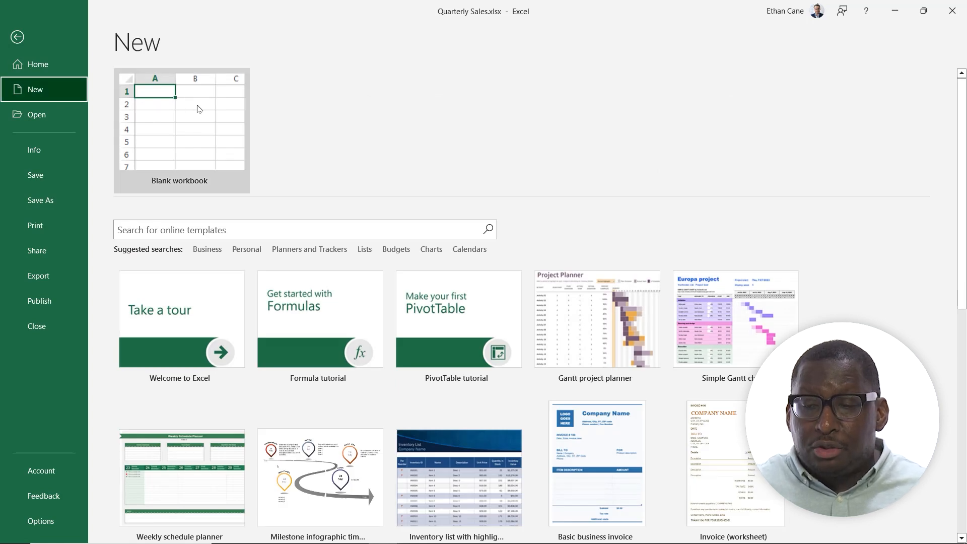
mouse_move(181, 121)
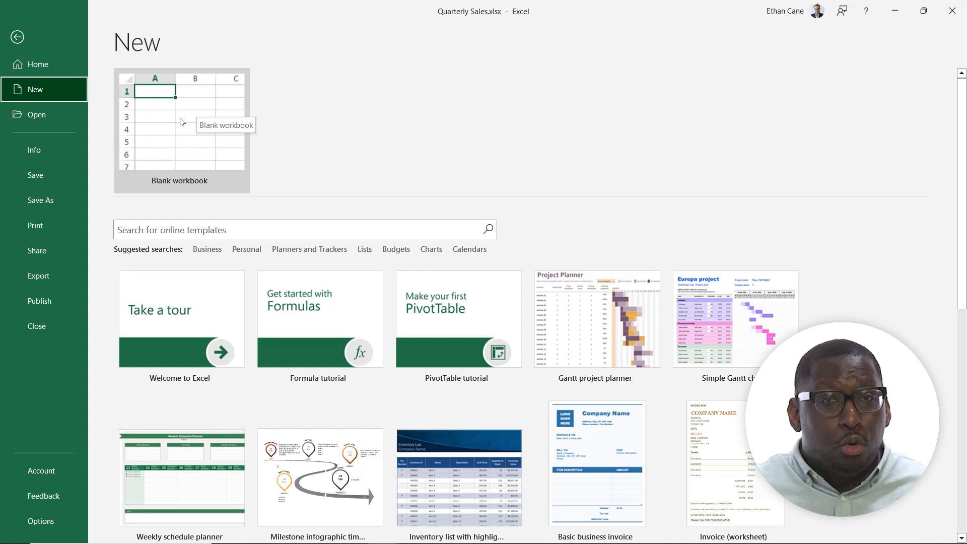
mouse_move(263, 153)
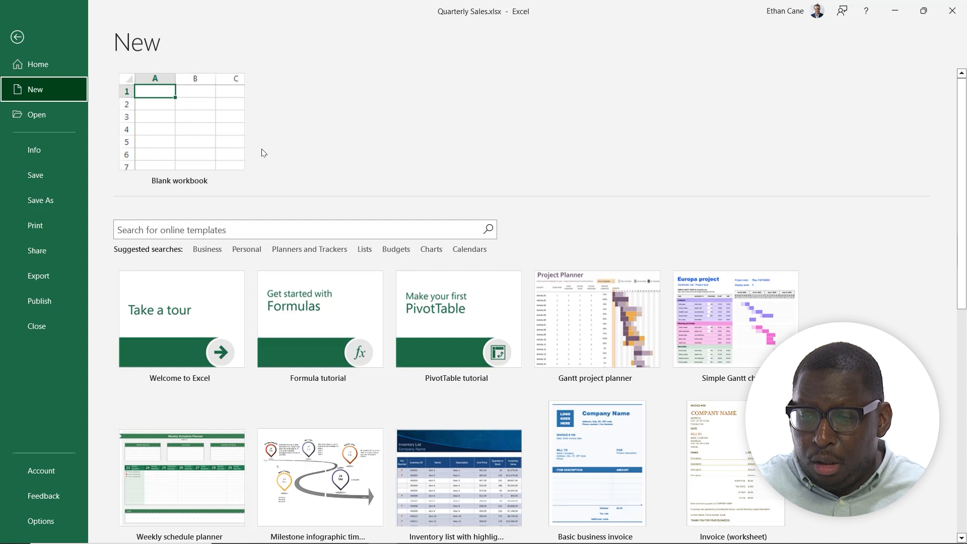
mouse_move(243, 143)
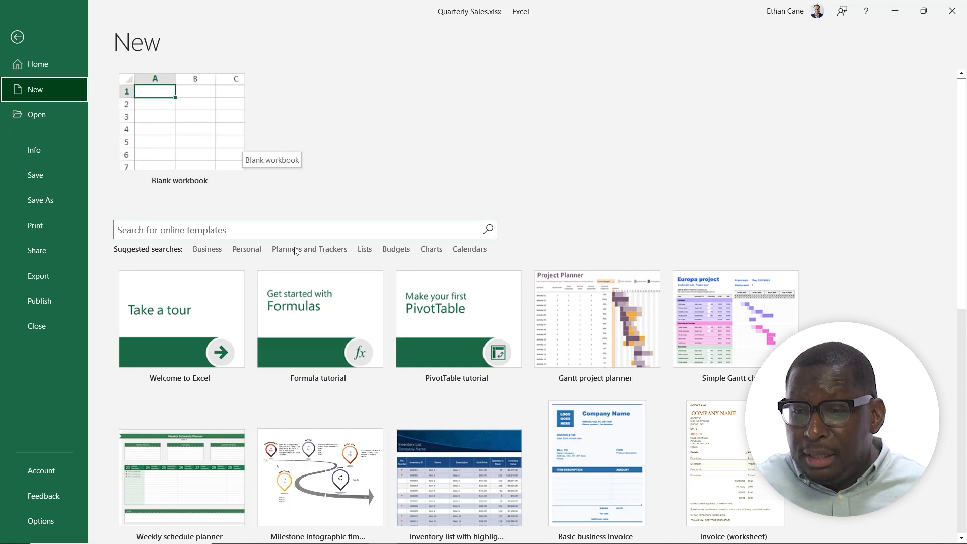
mouse_move(235, 281)
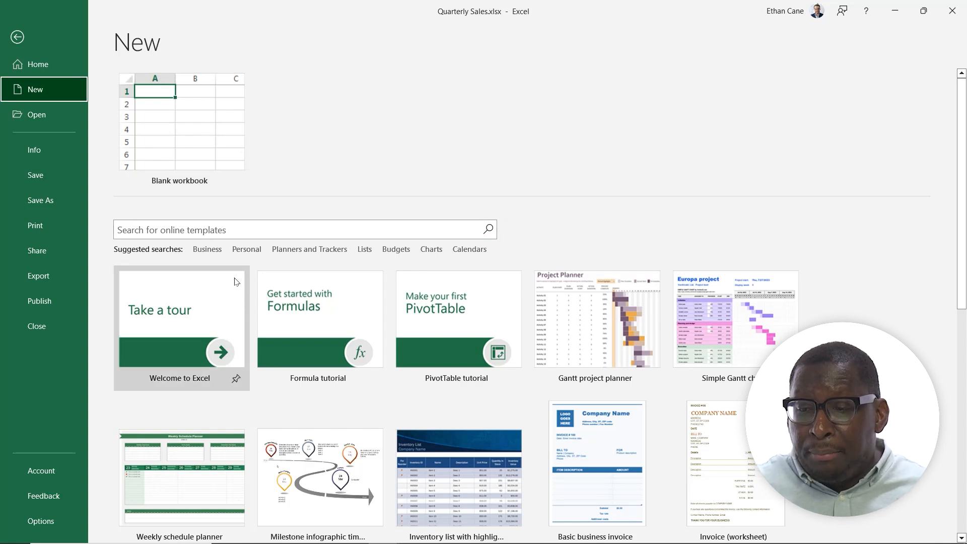
scroll("down", 3)
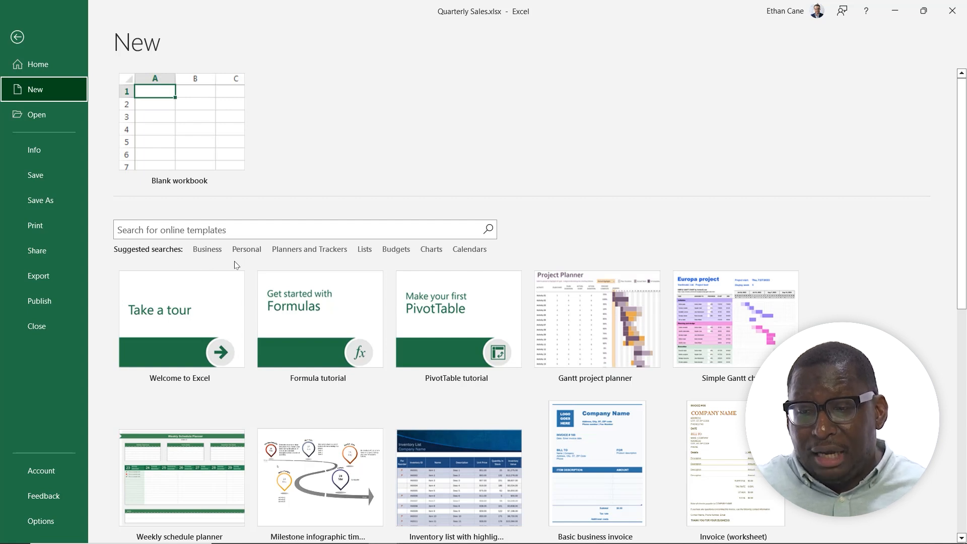
scroll("down", 3)
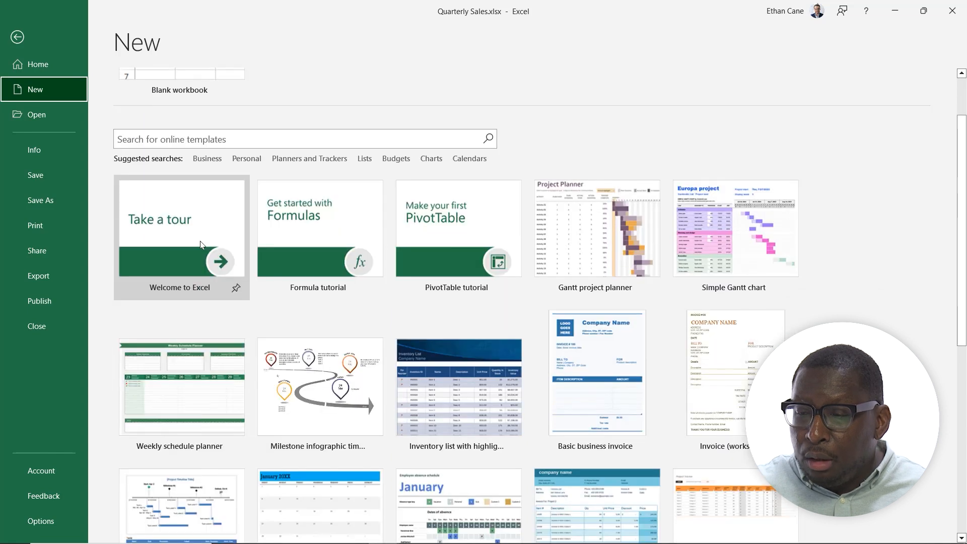
mouse_move(183, 234)
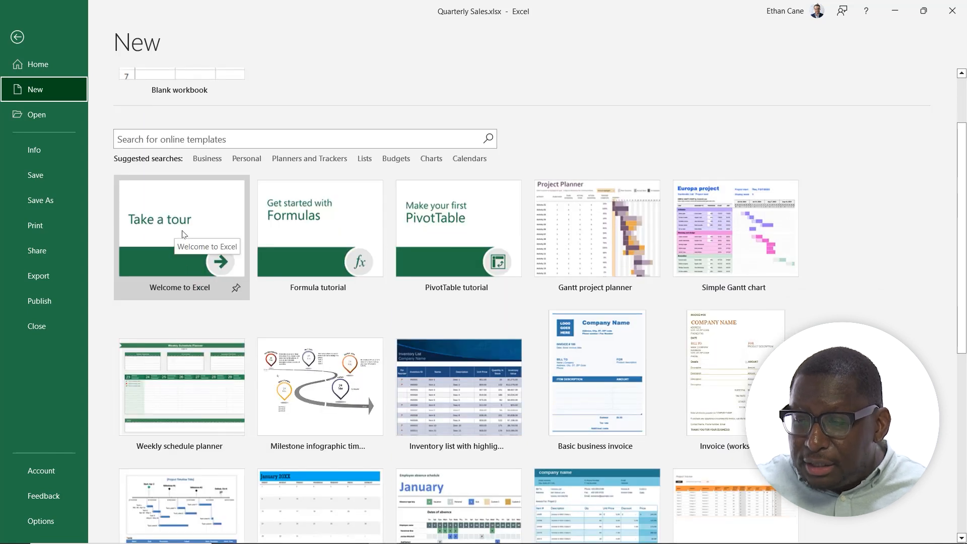
scroll("down", 3)
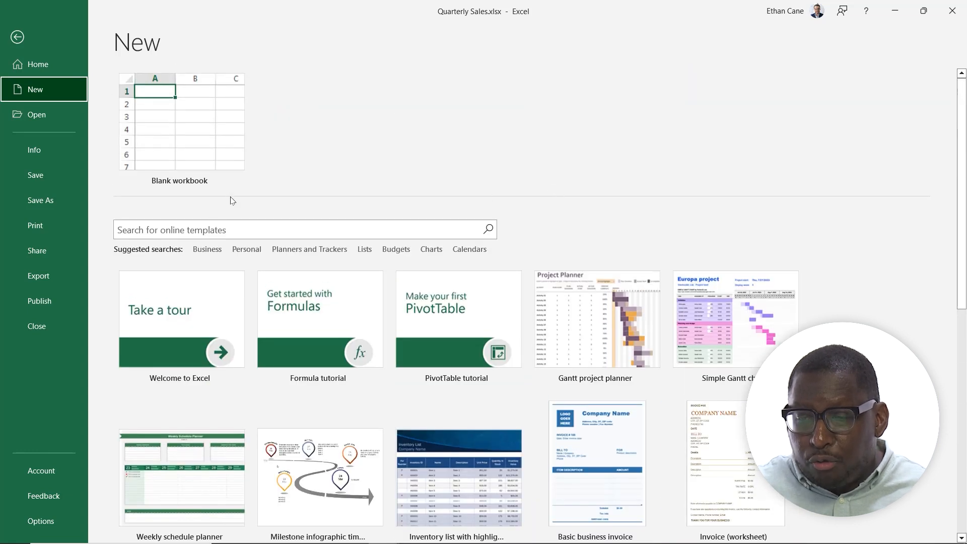
mouse_move(304, 252)
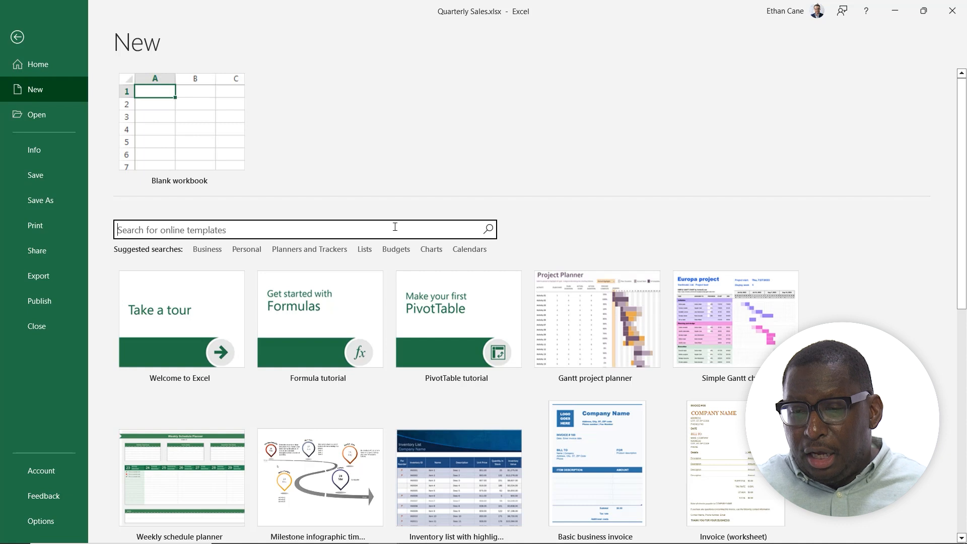
Step: Search online templates for 'project' and scroll through the timeline and Gantt results
type("project")
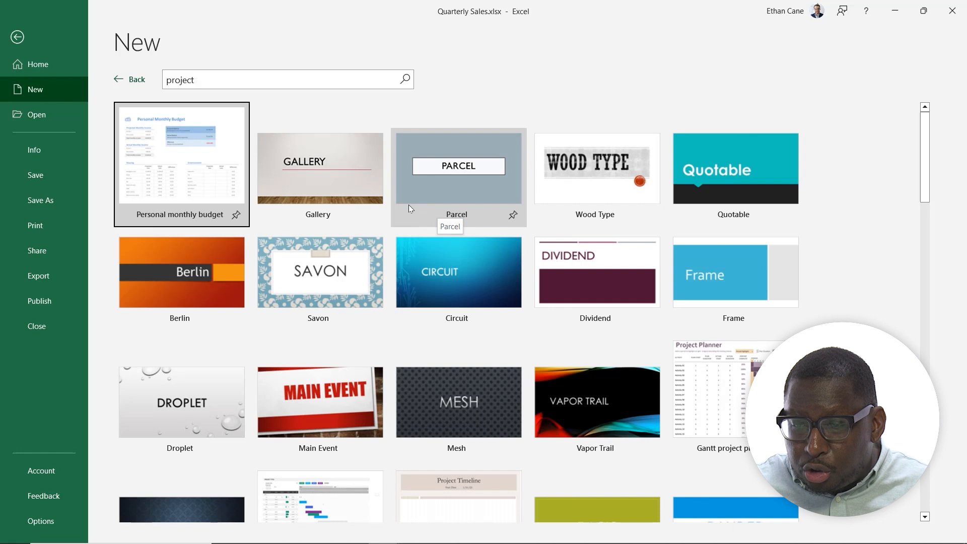
scroll("down", 3)
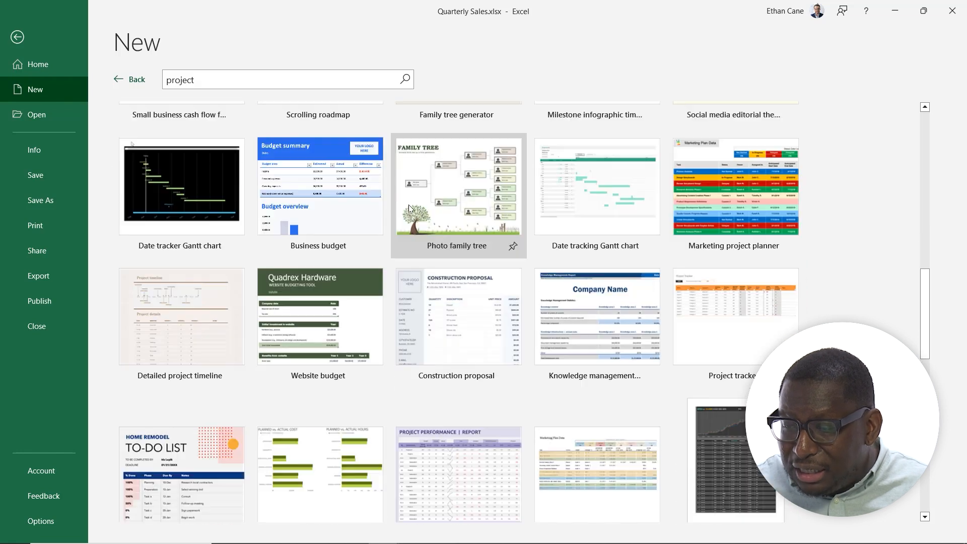
scroll("down", 3)
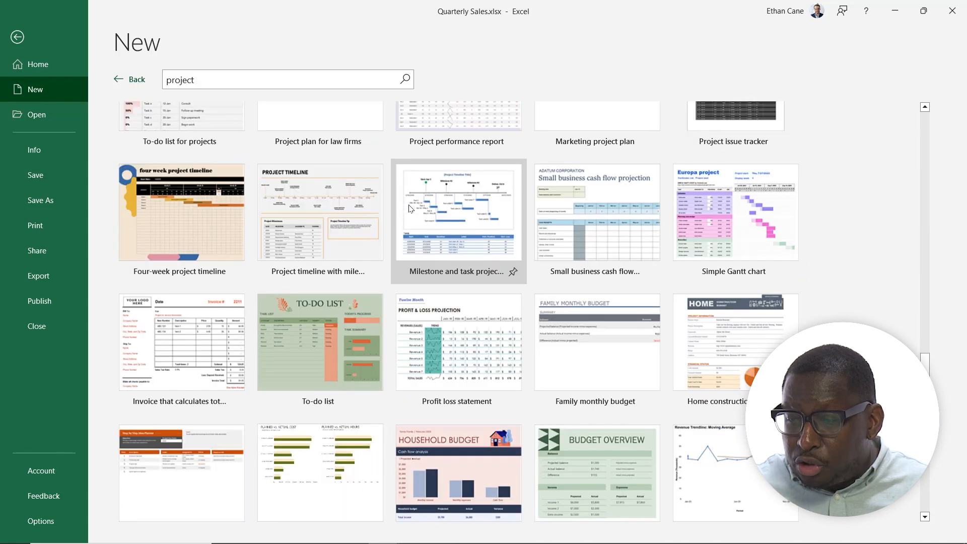
mouse_move(405, 223)
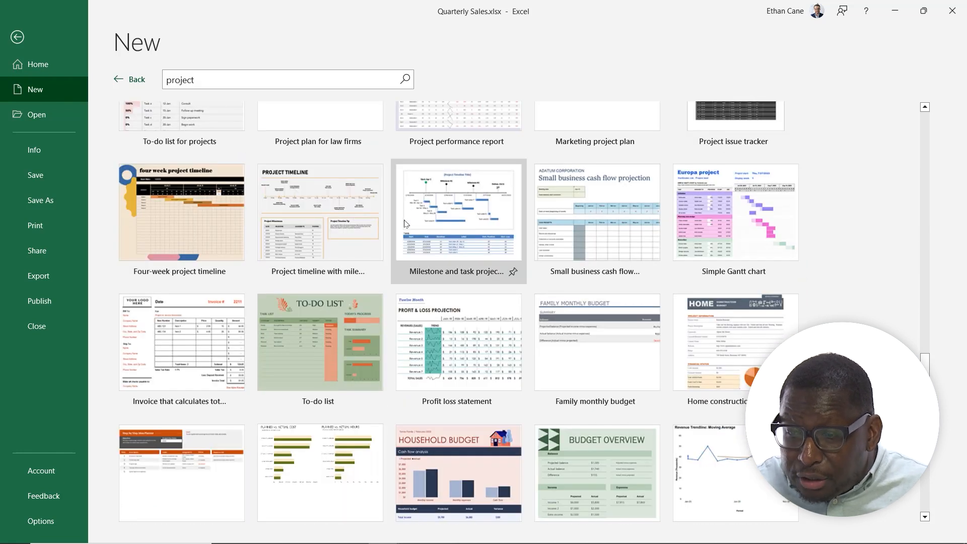
mouse_move(380, 229)
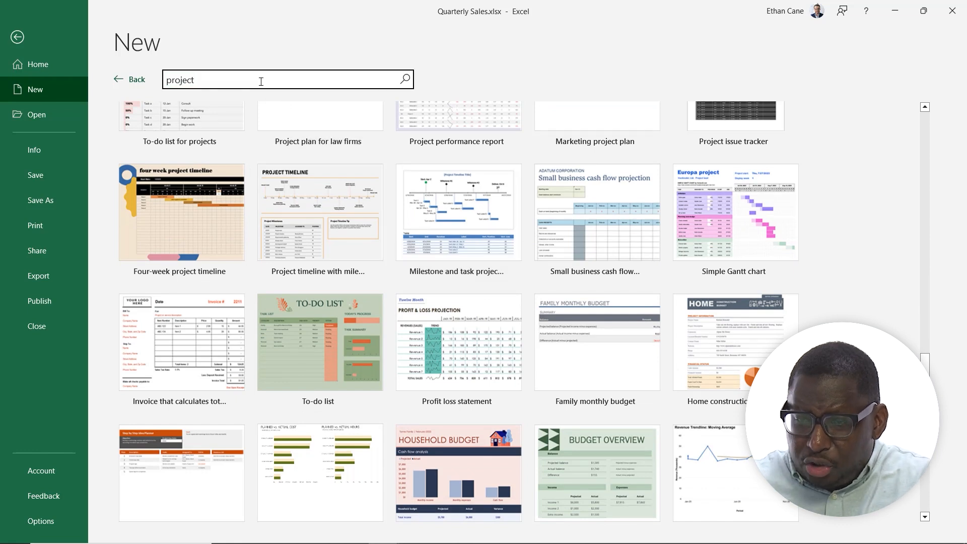
Step: Search templates for 'task' and scroll to the To-do list for projects template
type("task")
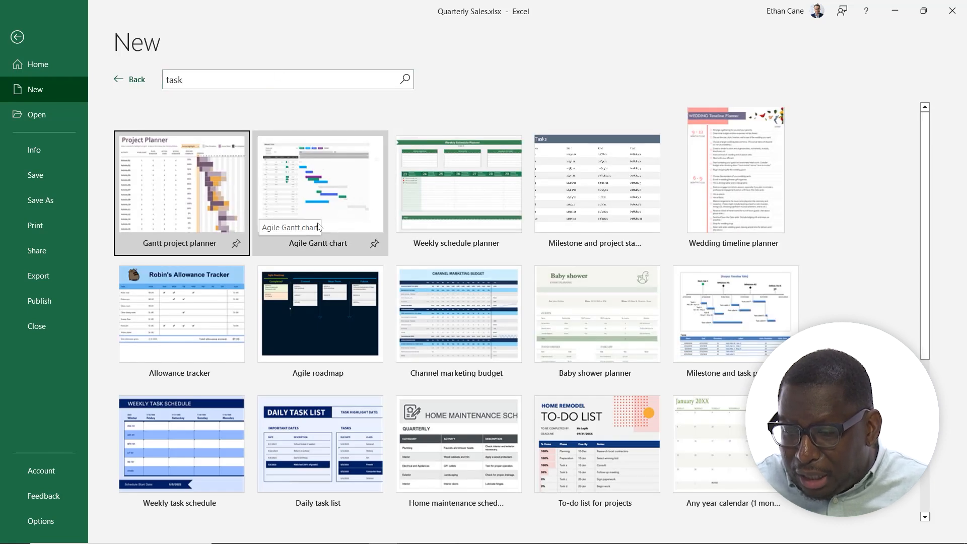
scroll("down", 3)
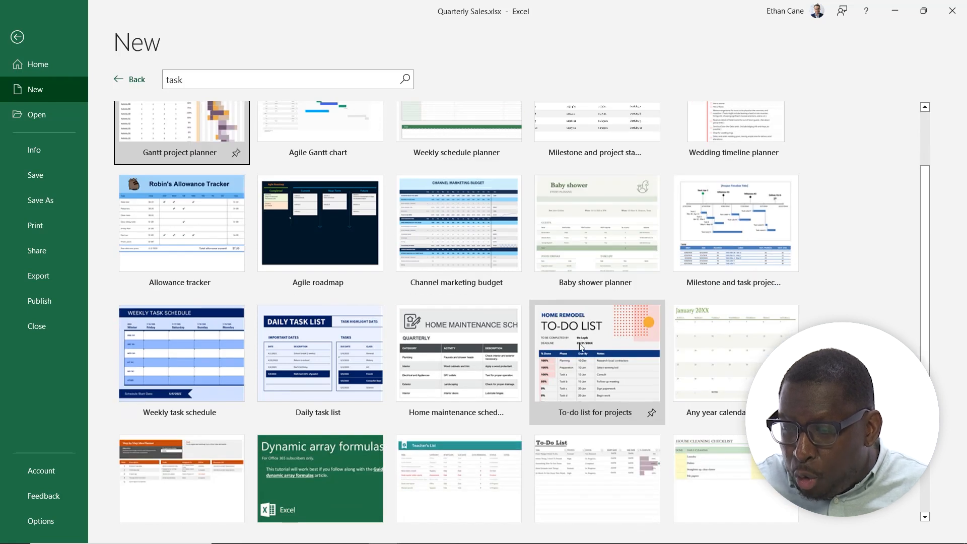
scroll("down", 3)
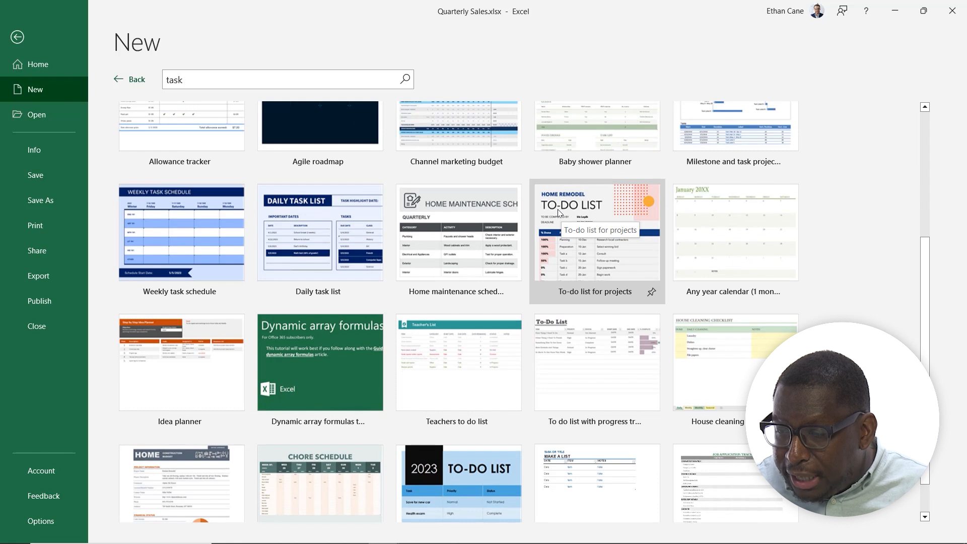
Step: Preview the To-do list for projects template and create a workbook from it
left_click(594, 232)
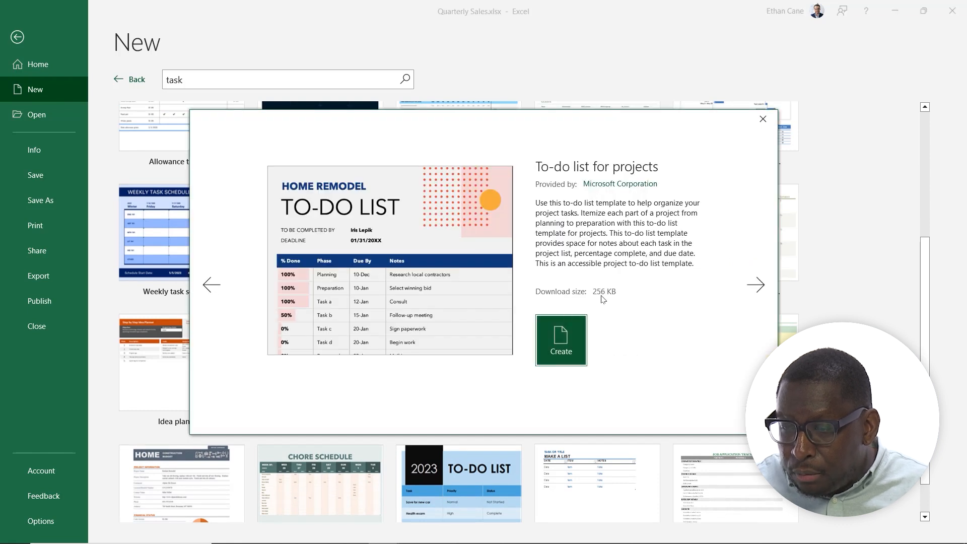
mouse_move(450, 233)
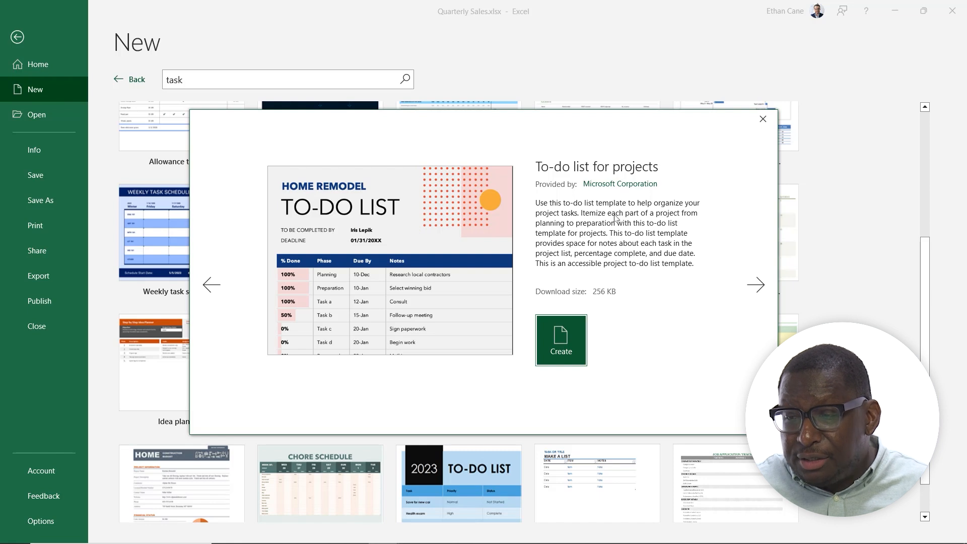
mouse_move(612, 189)
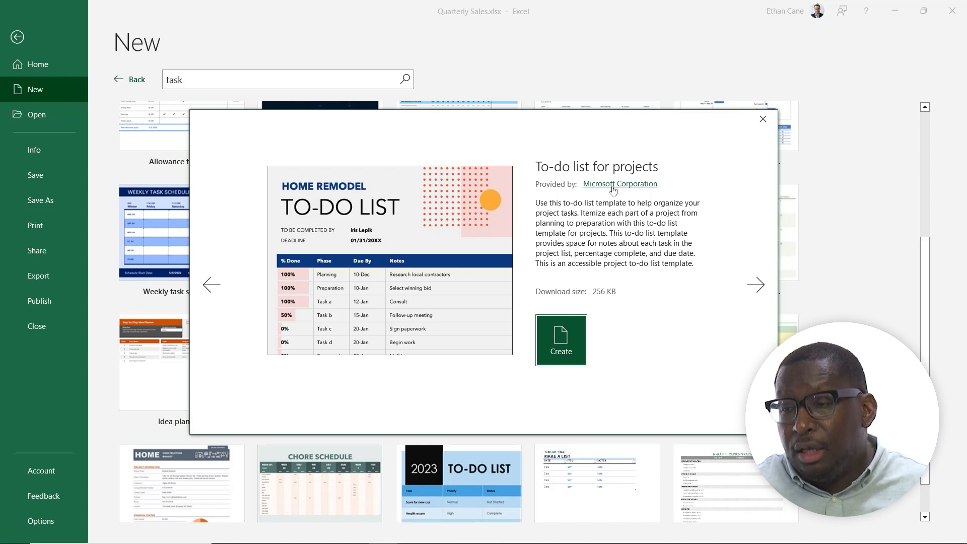
mouse_move(563, 355)
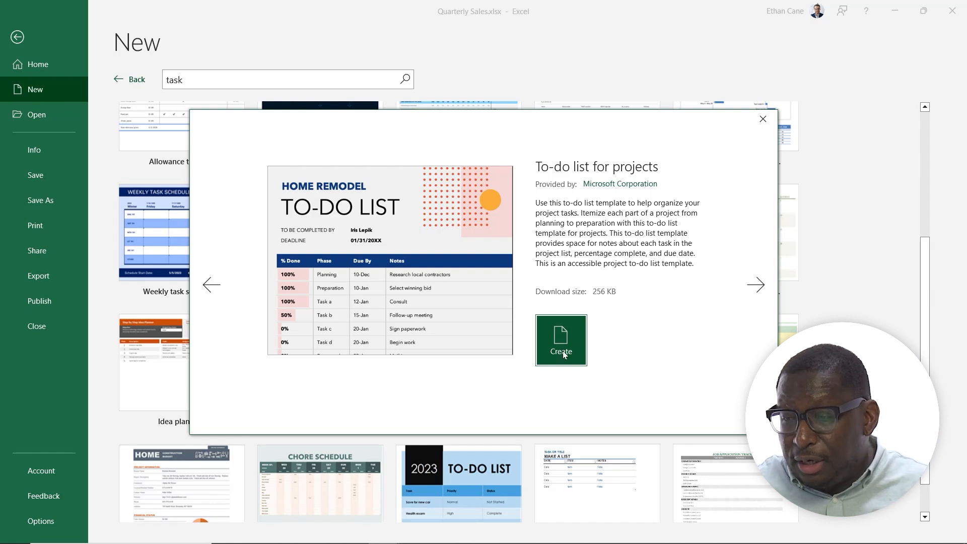
mouse_move(553, 293)
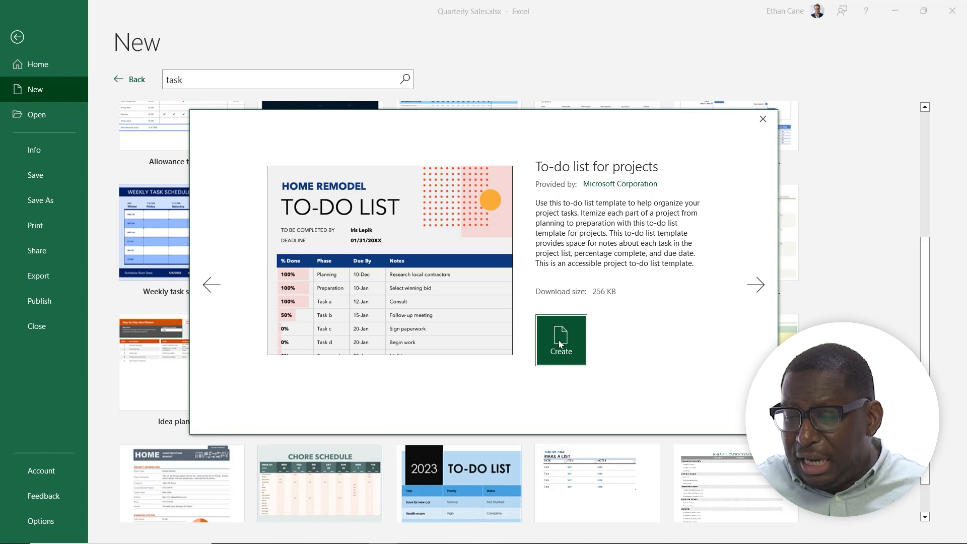
left_click(561, 340)
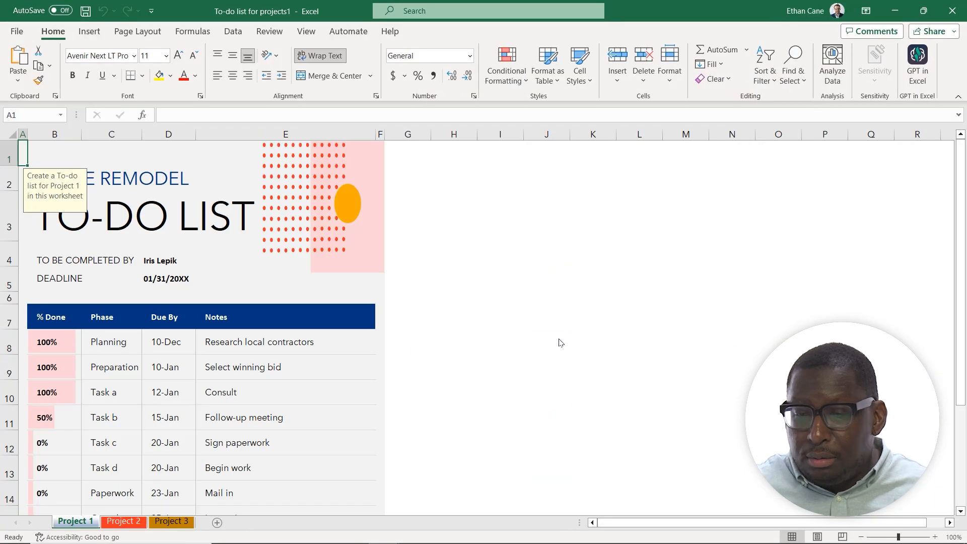
Step: Scroll the Project 1 task table and select the 'Research local contractors' note
scroll("down", 3)
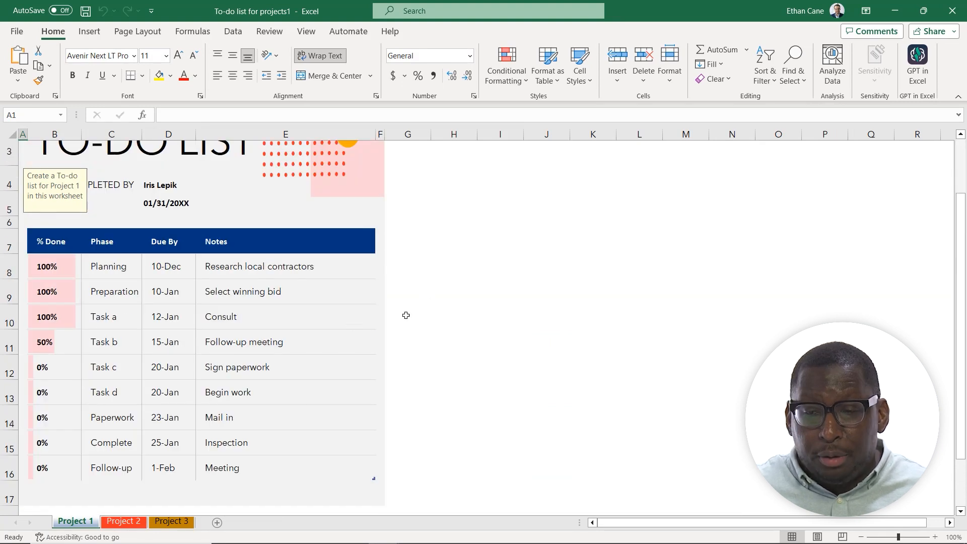
left_click(121, 521)
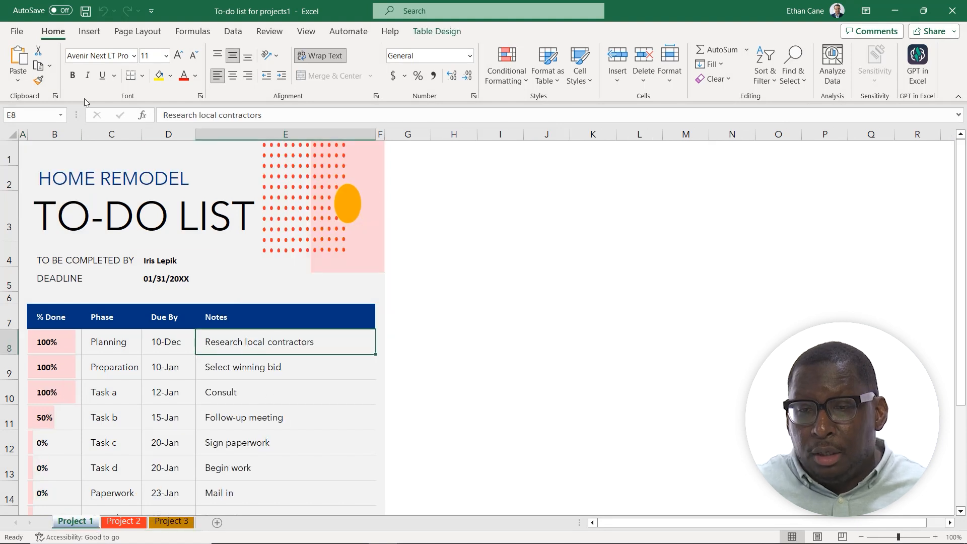
Step: Browse the Charts, then Calendars templates and create the Summer activity calendar workbook
left_click(16, 31)
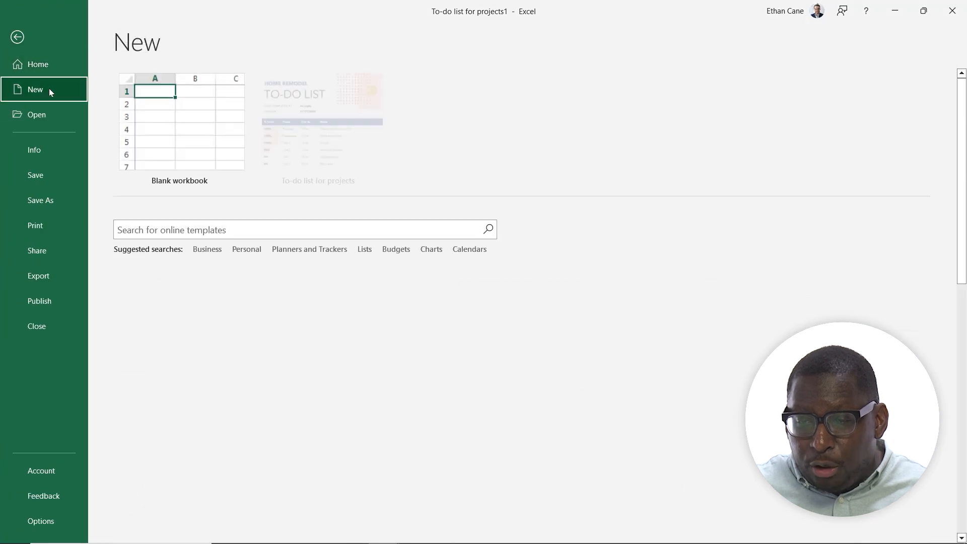
scroll("down", 3)
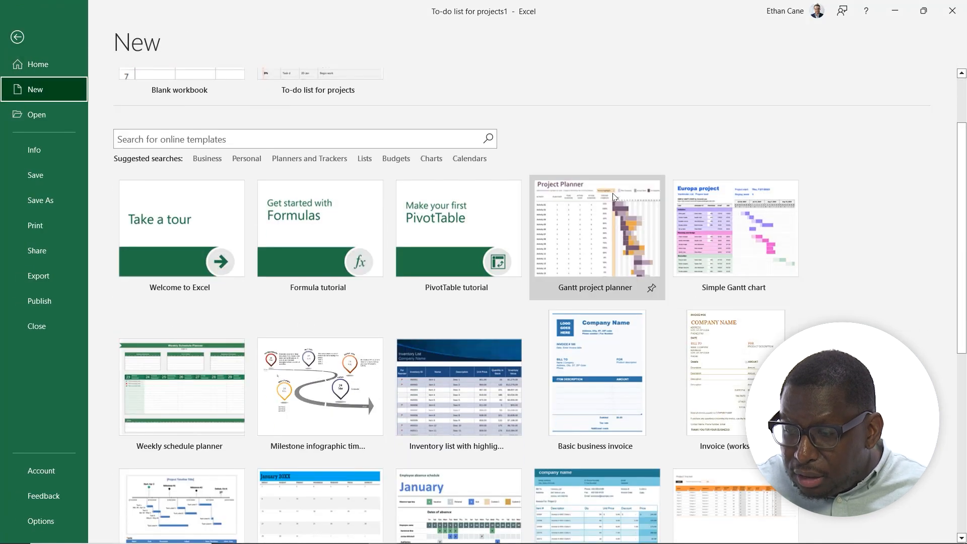
left_click(431, 158)
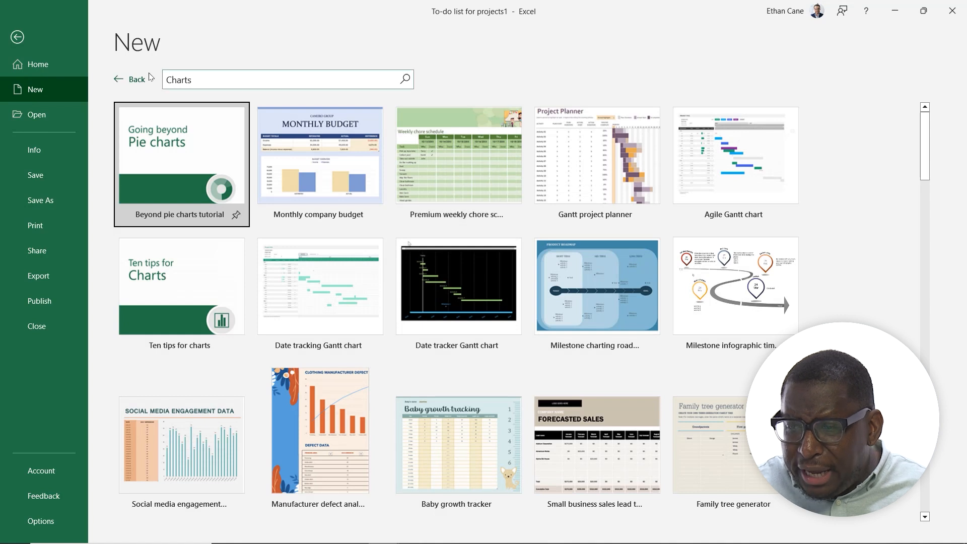
left_click(132, 79)
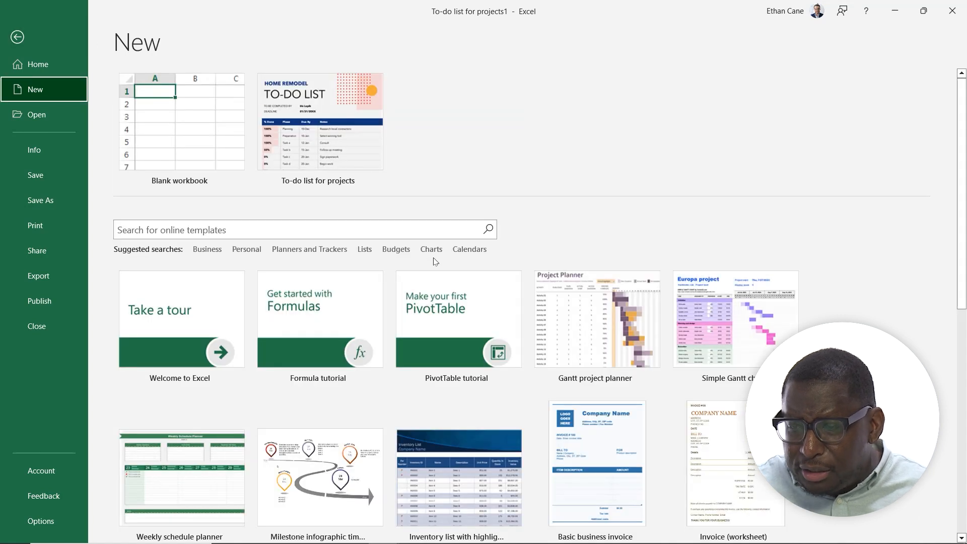
left_click(469, 250)
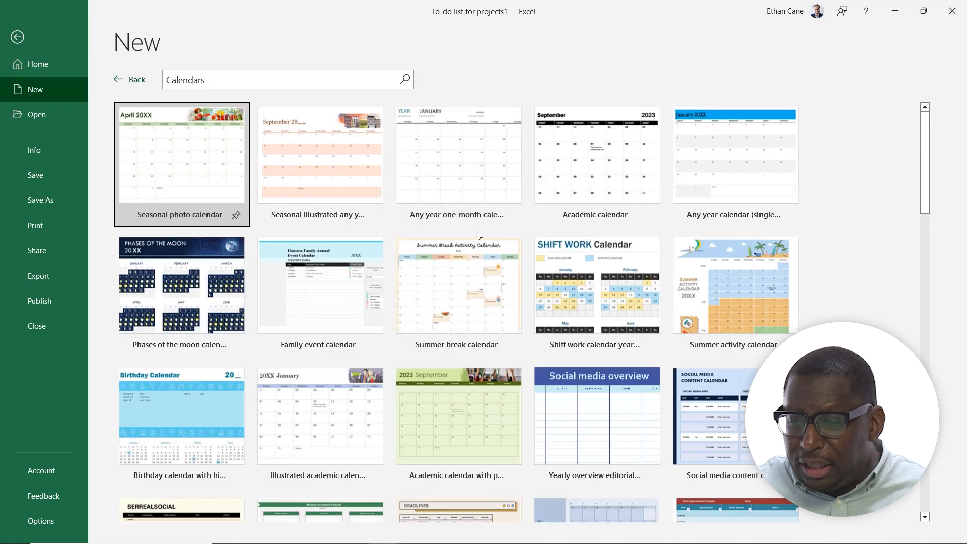
mouse_move(293, 167)
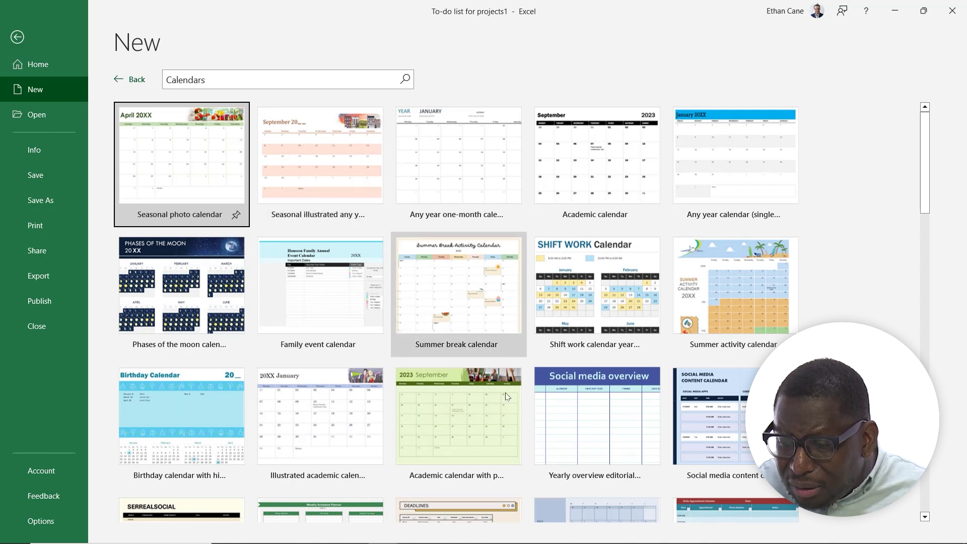
mouse_move(735, 287)
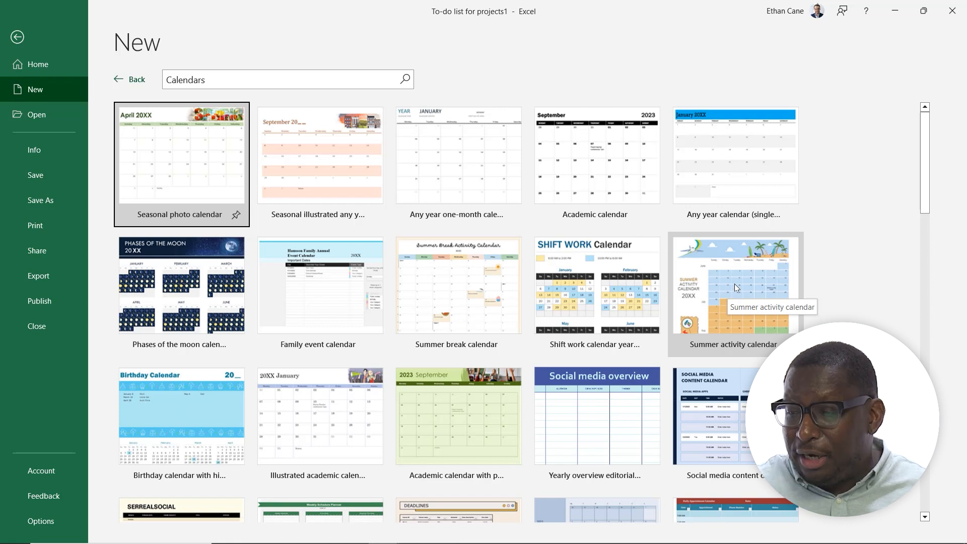
left_click(735, 287)
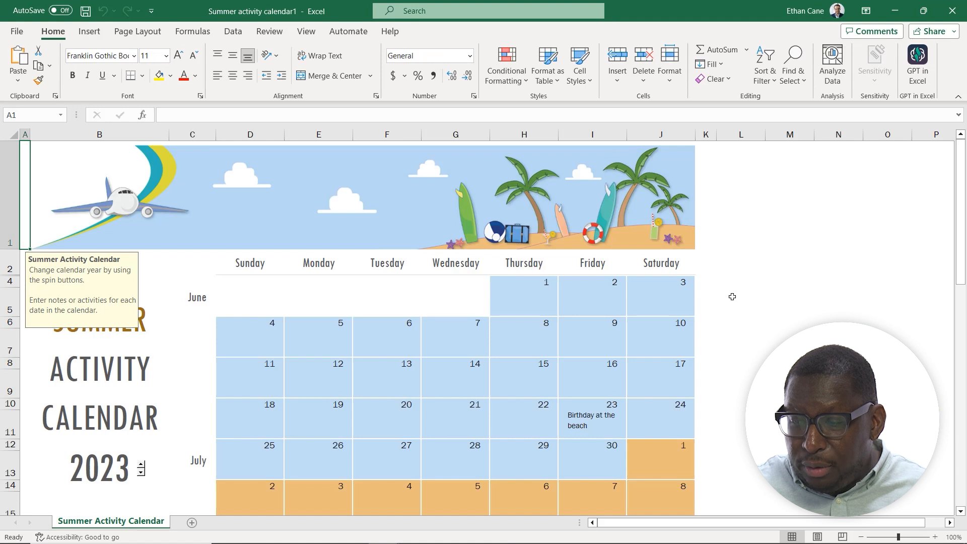
Step: Review the 2023 June–July calendar sheet and return to the backstage start page
scroll("down", 3)
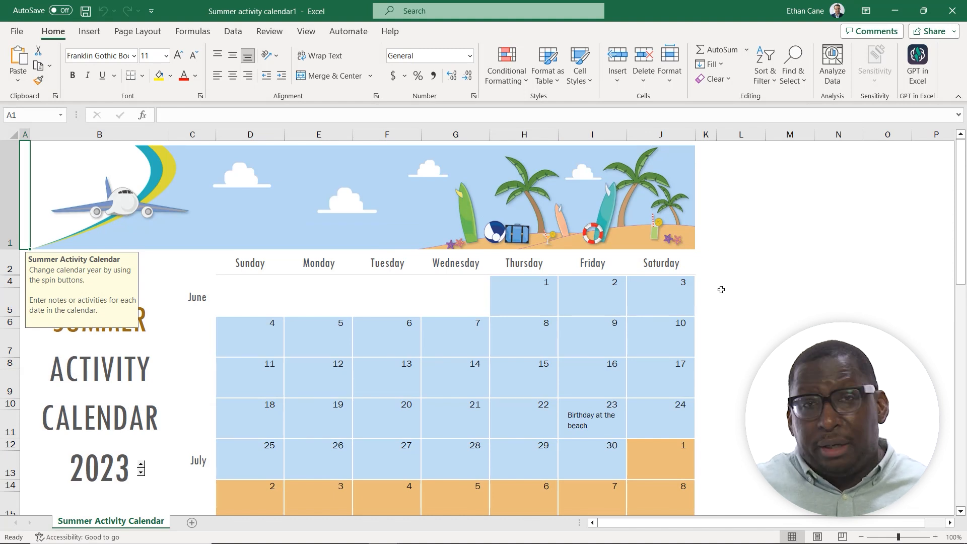
mouse_move(594, 318)
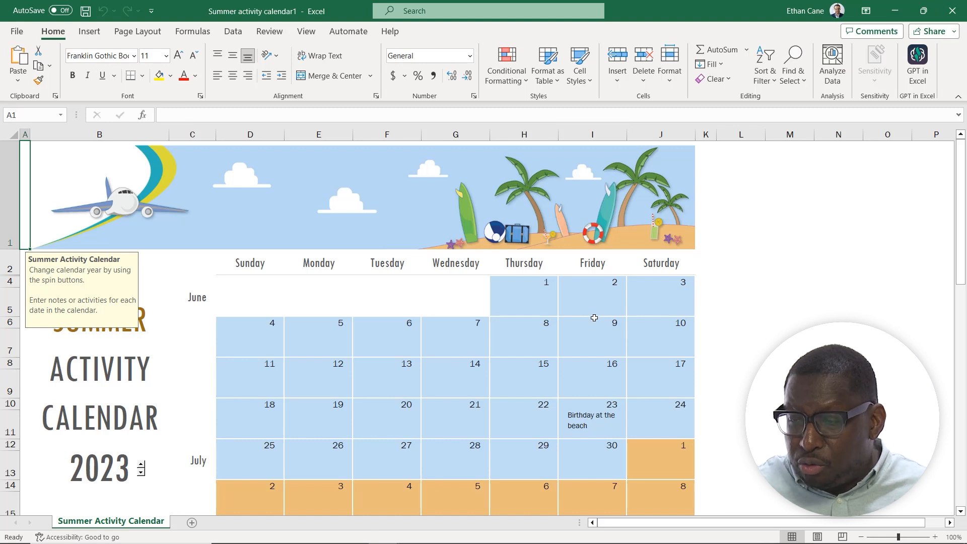
left_click(591, 342)
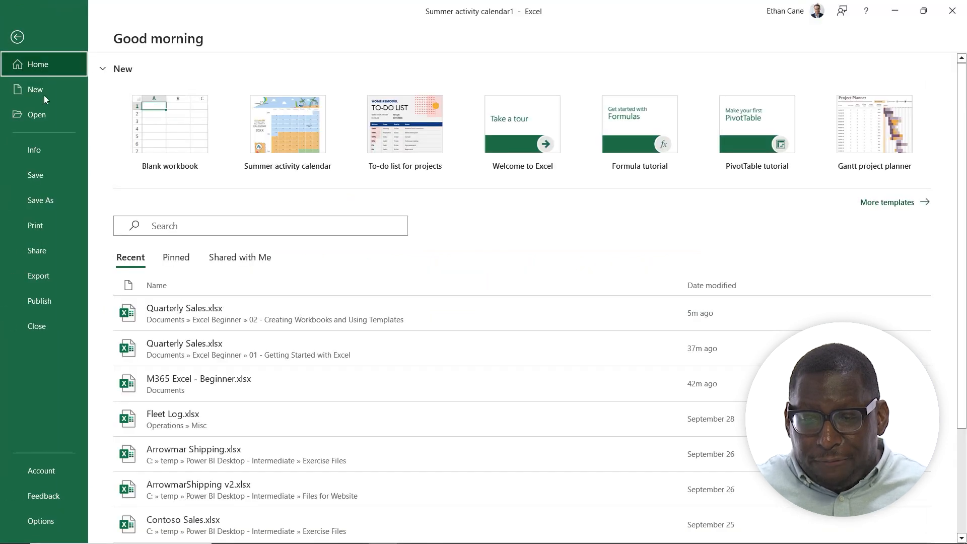
Step: Show the full New template gallery over the summer calendar workbook
left_click(35, 90)
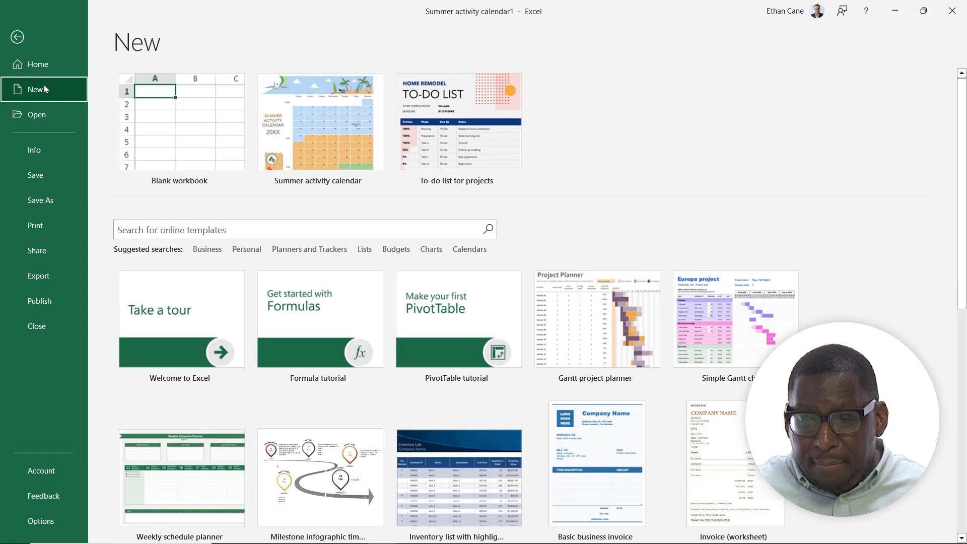
mouse_move(364, 289)
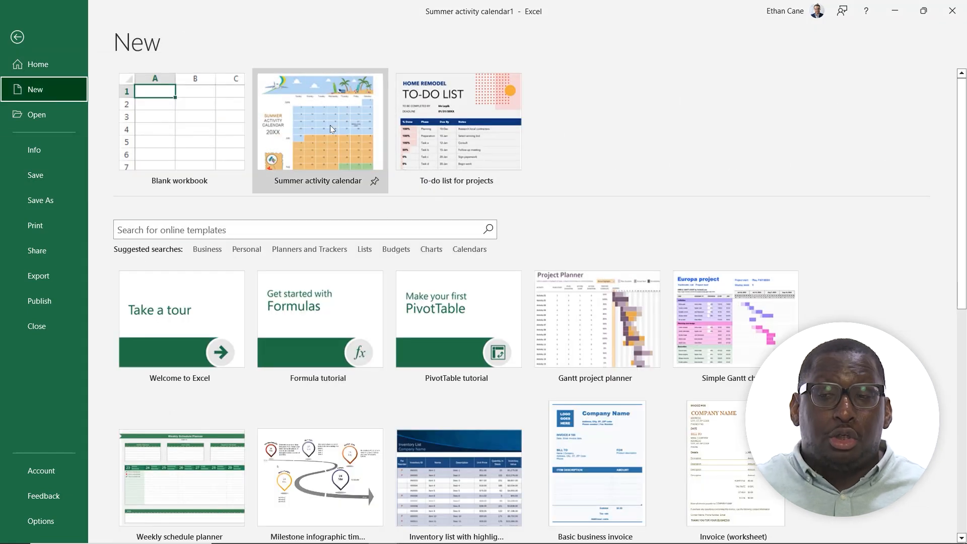
mouse_move(326, 119)
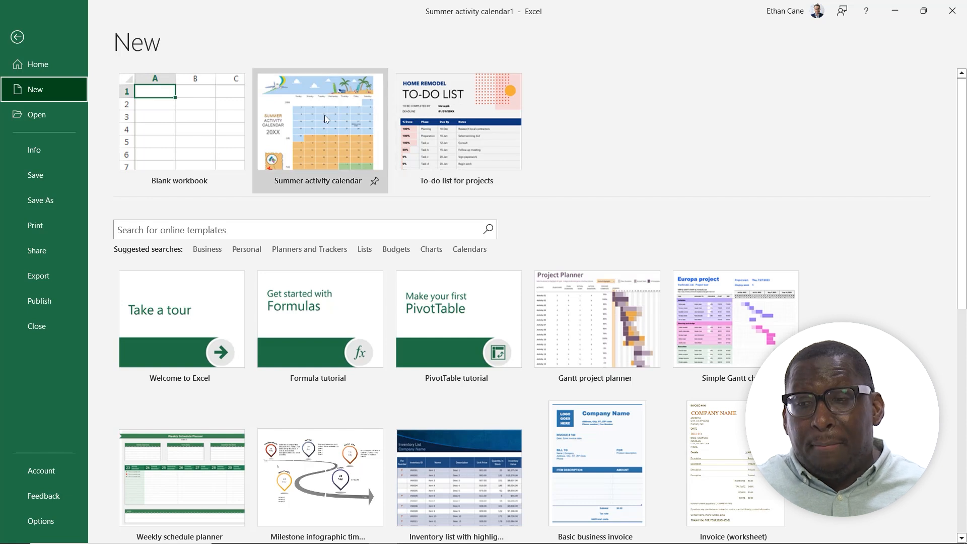
mouse_move(471, 125)
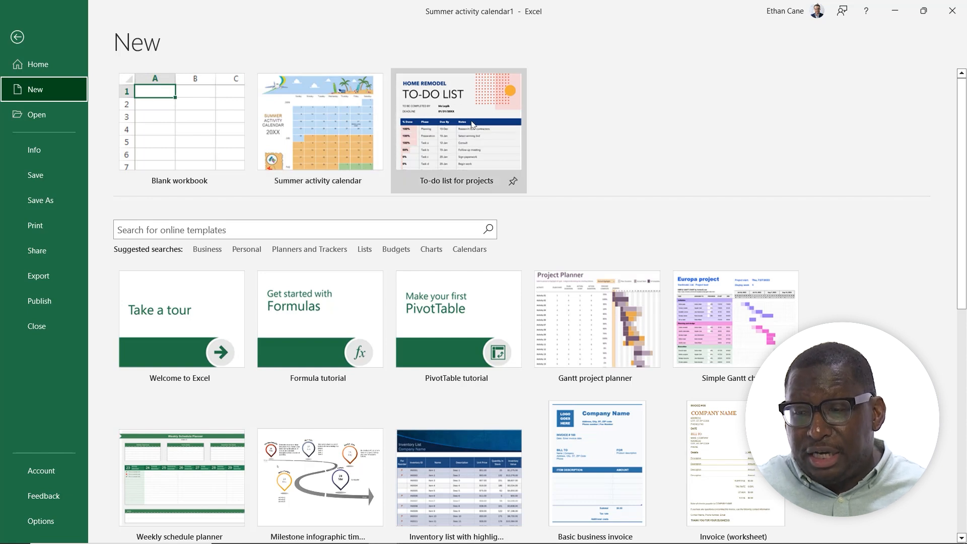
mouse_move(374, 184)
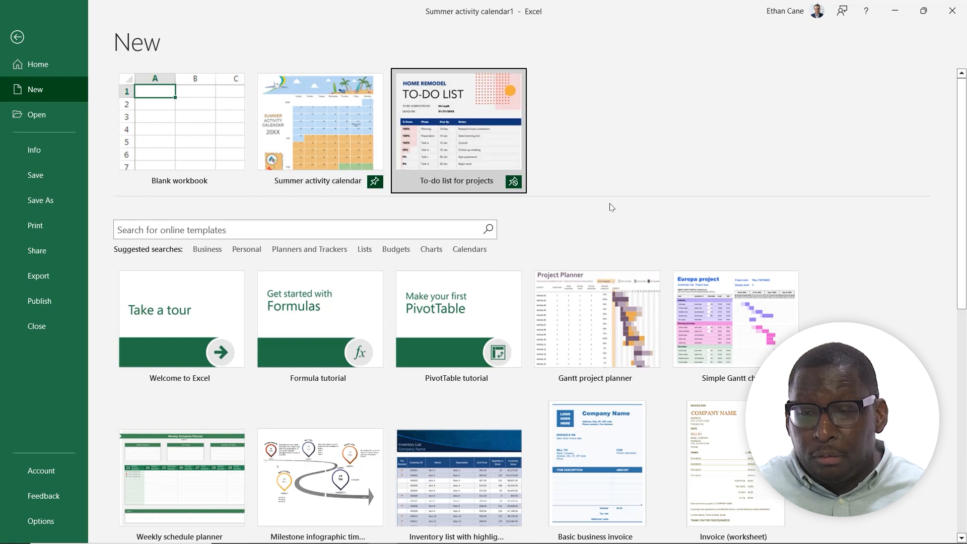
mouse_move(194, 112)
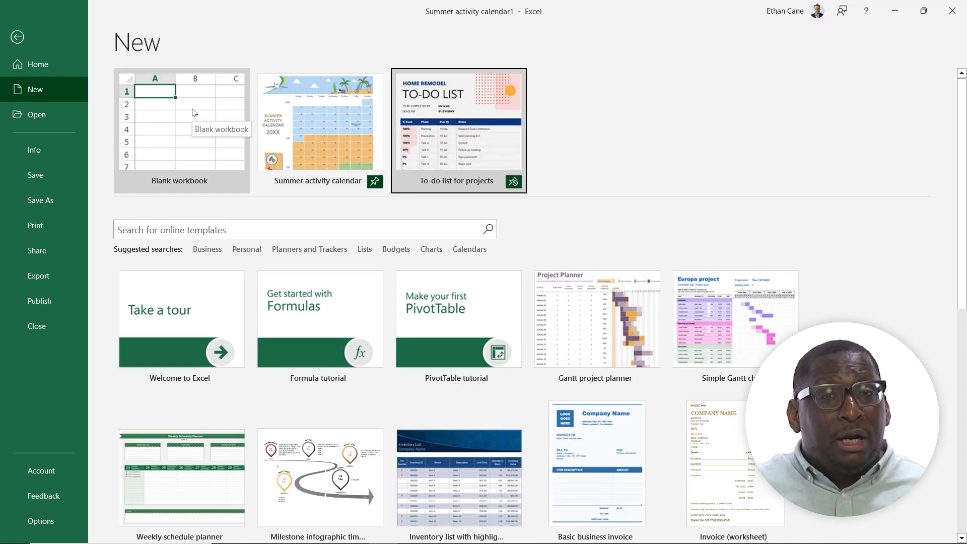
Step: Create the blank workbook Book1 from the New page
left_click(181, 121)
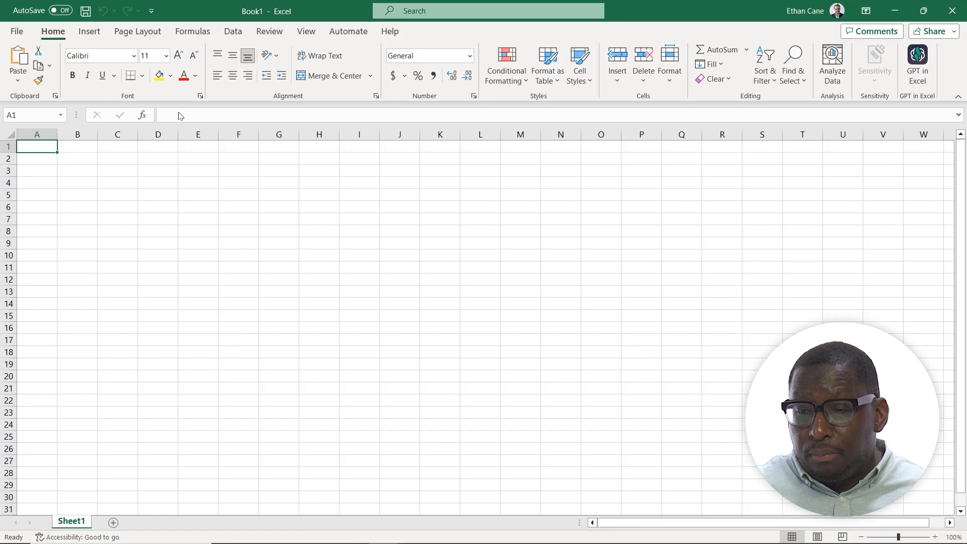
mouse_move(180, 116)
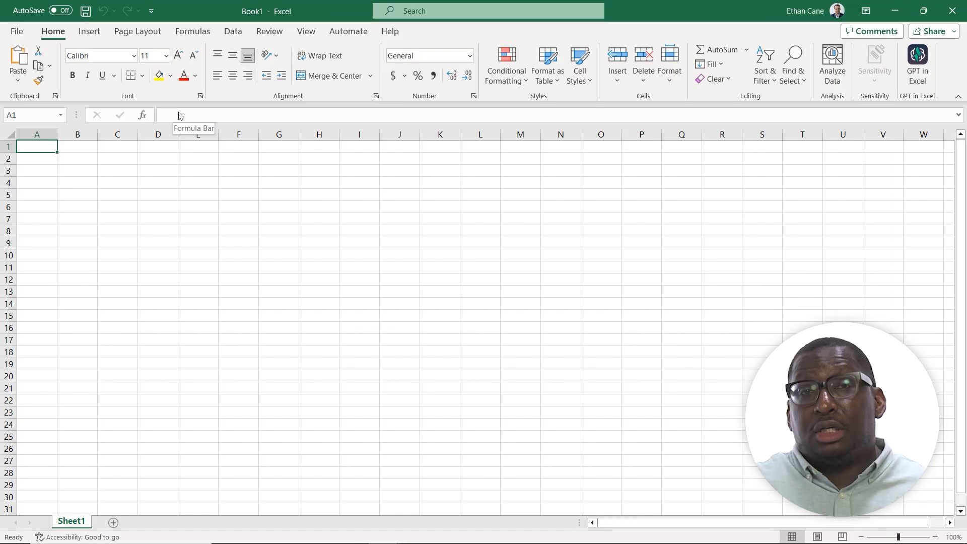